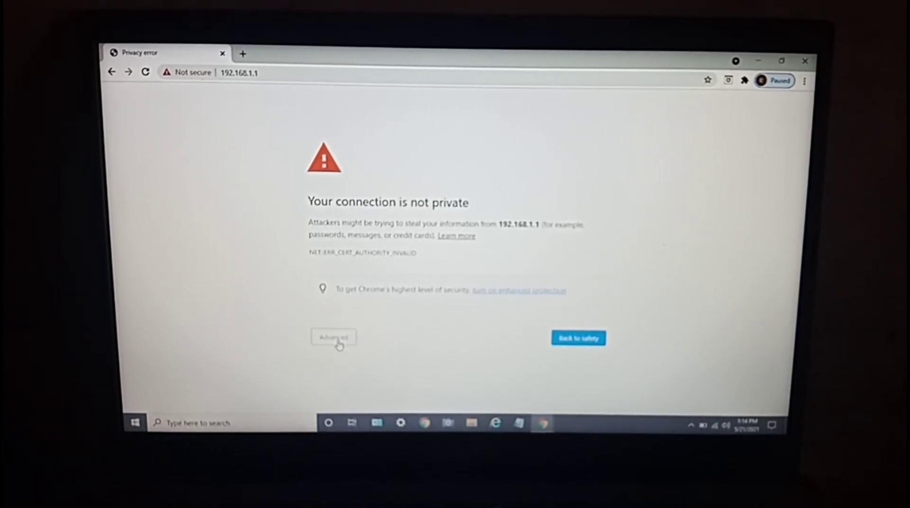
Step: Bypass the privacy warning via Advanced to reach the router login at 192.168.1.1
left_click(334, 338)
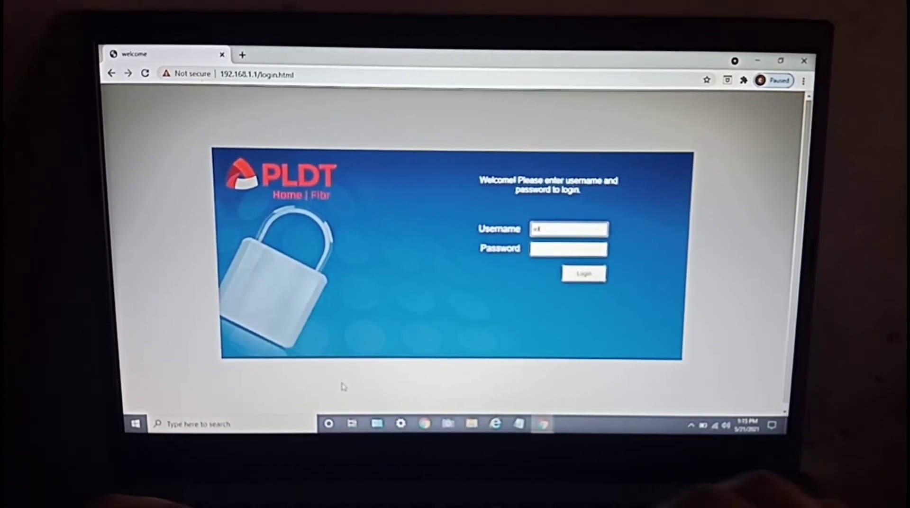
Step: Submit the login form with username admin and the password
type("admin")
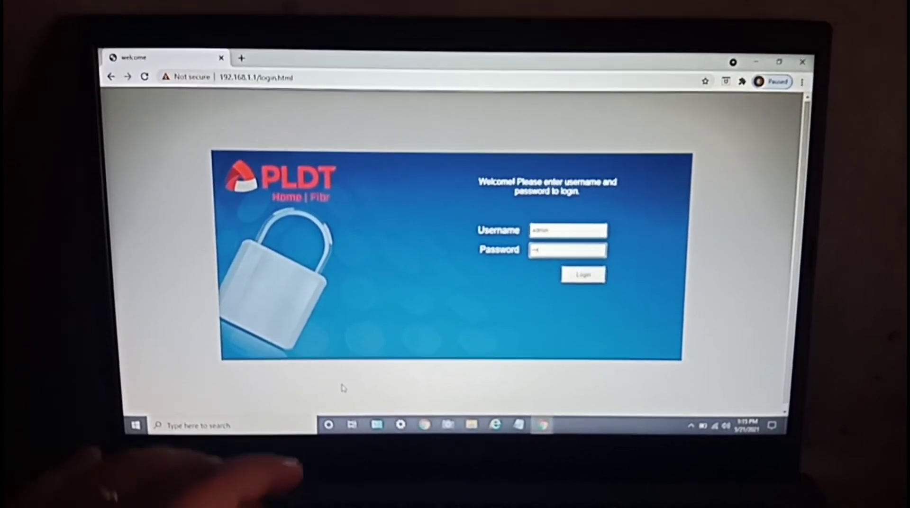
left_click(584, 274)
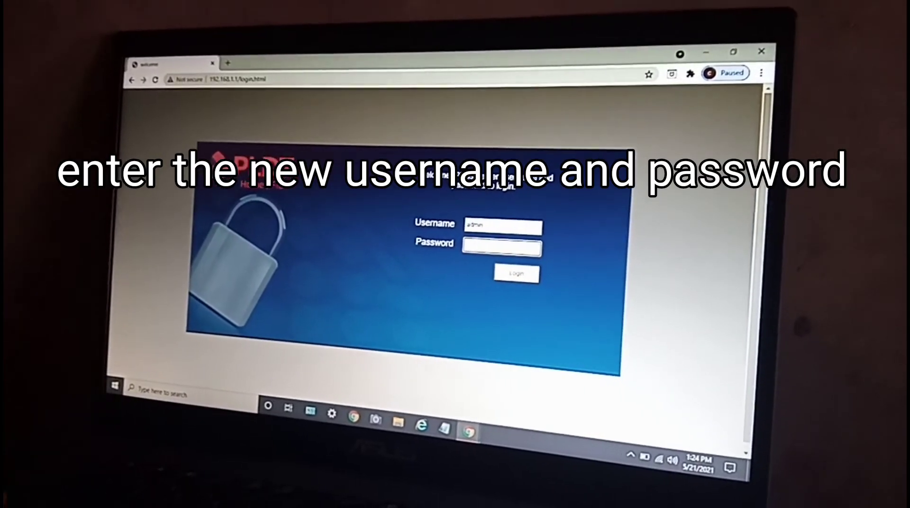
Step: Log in to the router admin interface with the new password
type("••••")
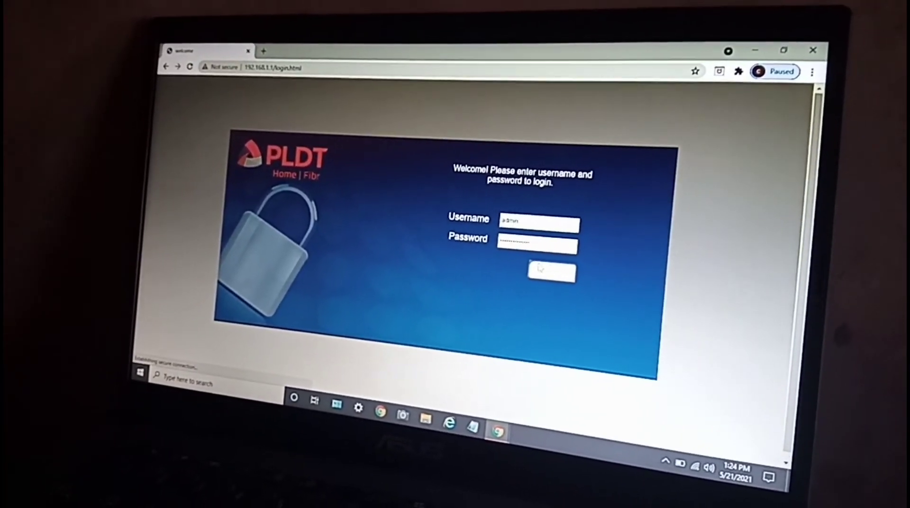
left_click(551, 275)
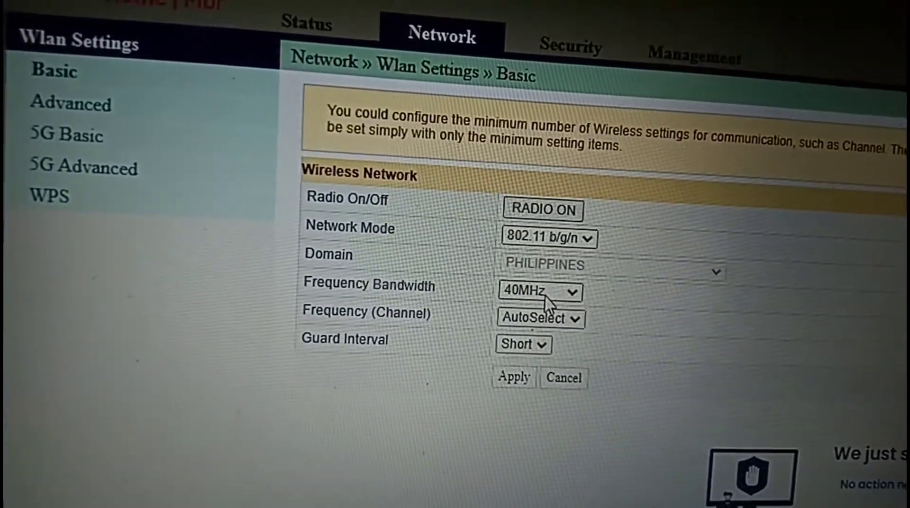
Step: Change the wireless Frequency Bandwidth from 40MHz to 20/40MHz
left_click(539, 290)
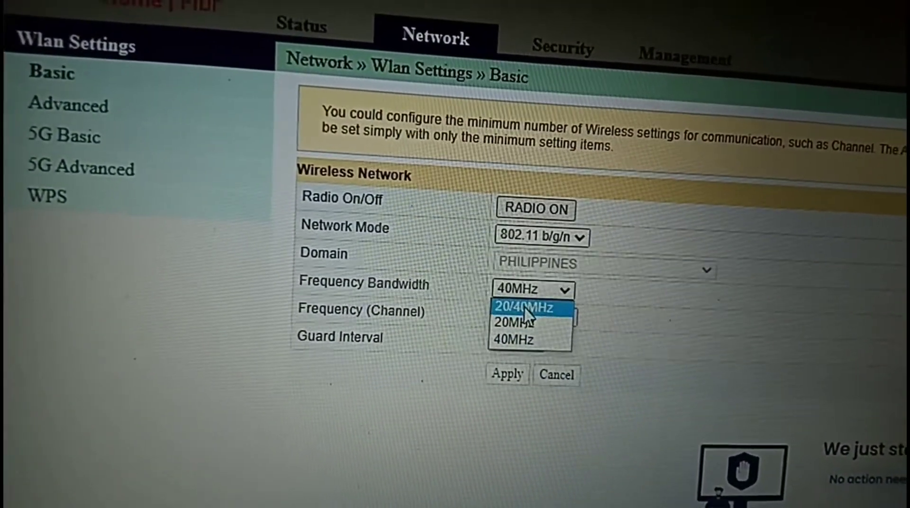
left_click(528, 307)
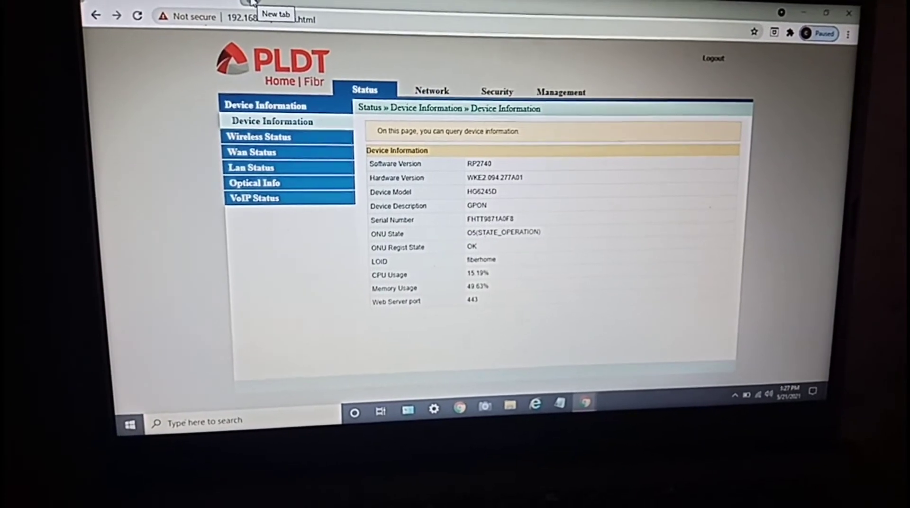
Step: Return to Network » Wlan Settings » Basic wireless options
left_click(432, 90)
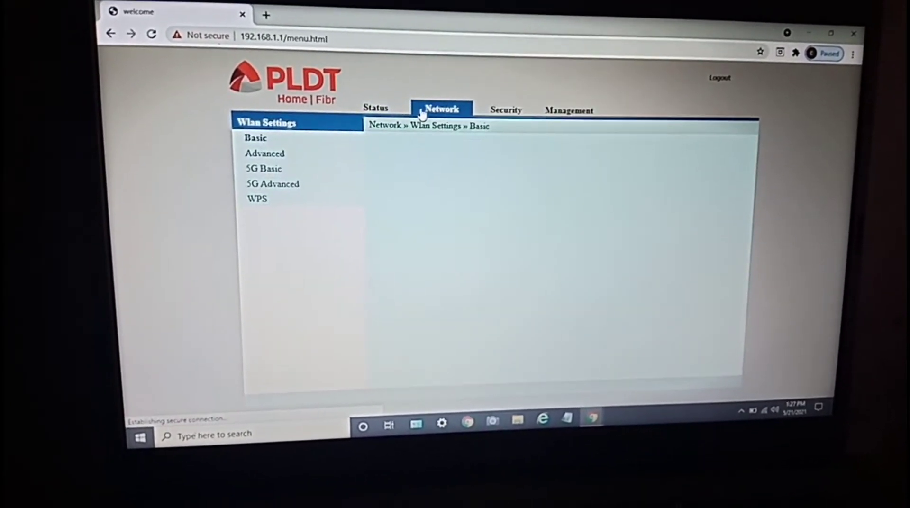
left_click(255, 139)
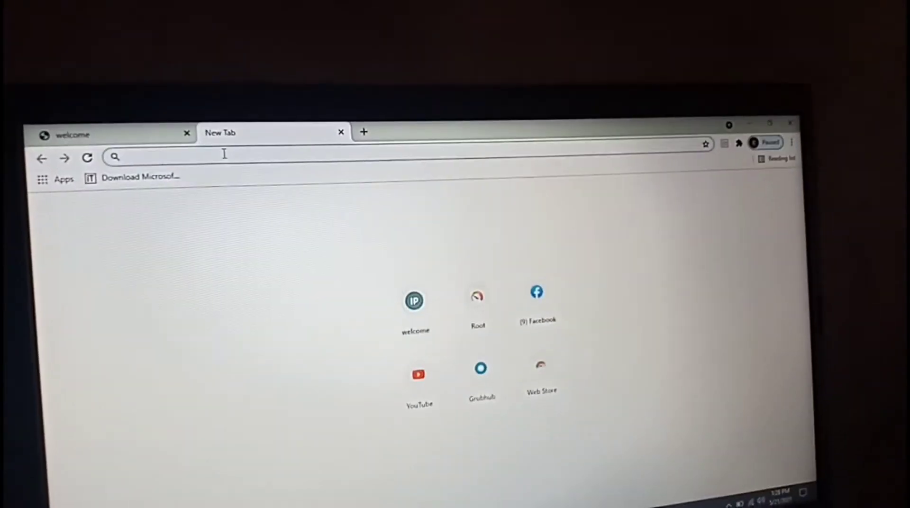
Step: Load speedtest.net in a new tab beside the router page
type("speedtest.net")
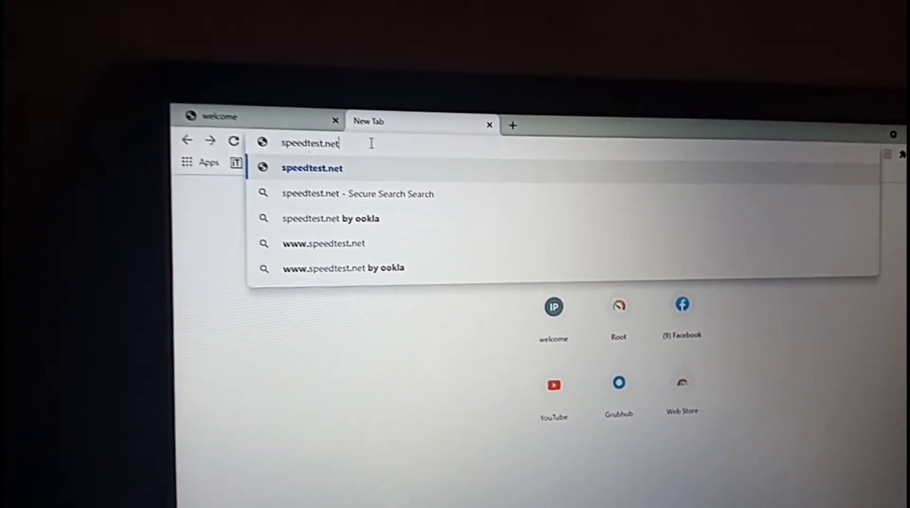
key("Enter")
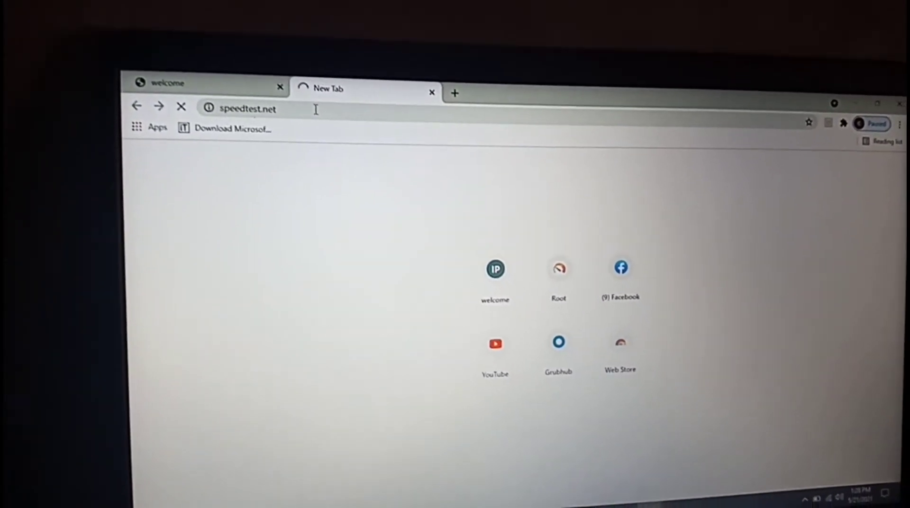